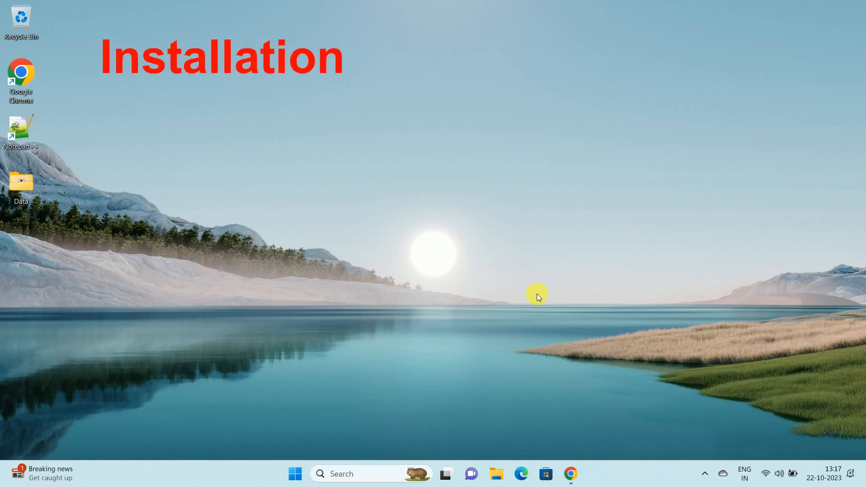
# Type a short GitHub Desktop introduction, then search 'github desktop download' and open desktop.github.com
pyautogui.write('and Setup of G')
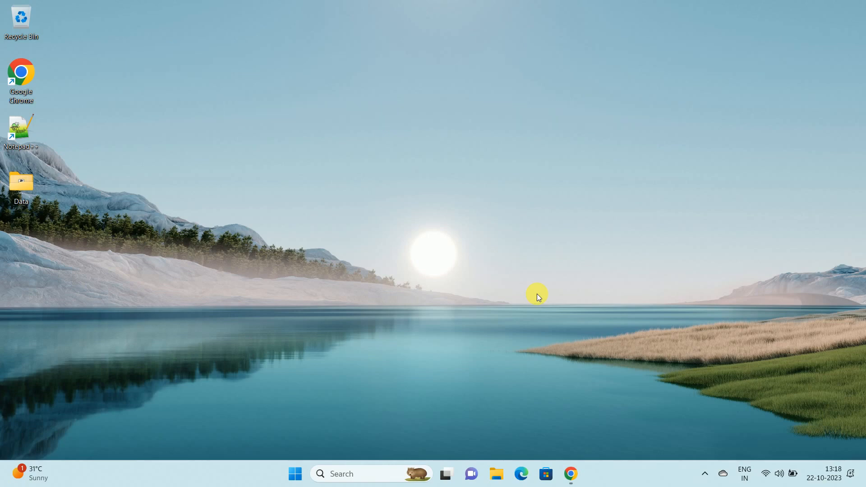
pyautogui.write('GitHub De')
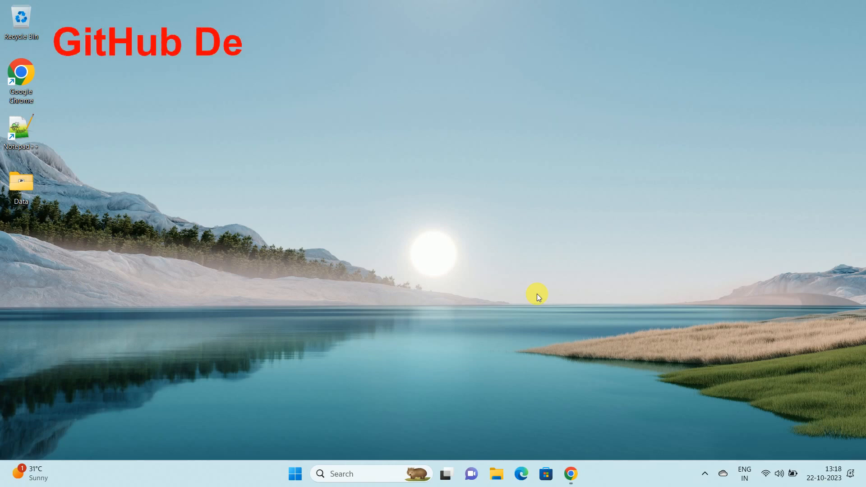
pyautogui.write('sktop is allows users to interact')
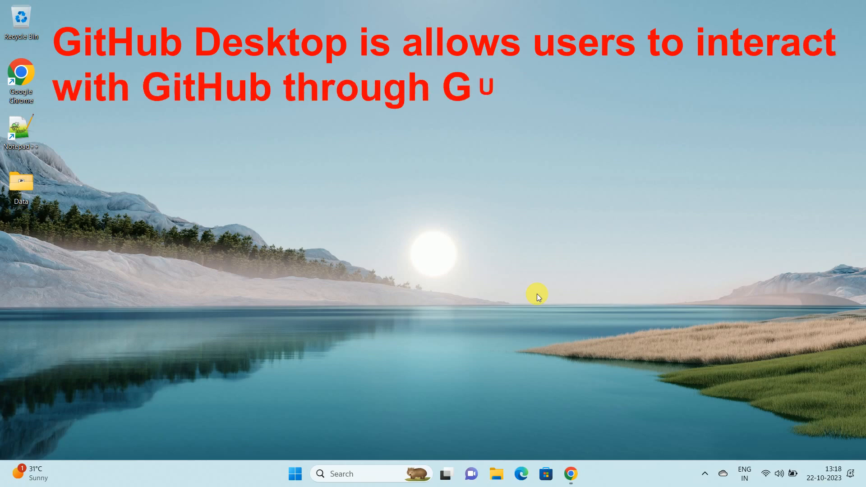
pyautogui.write('UI.')
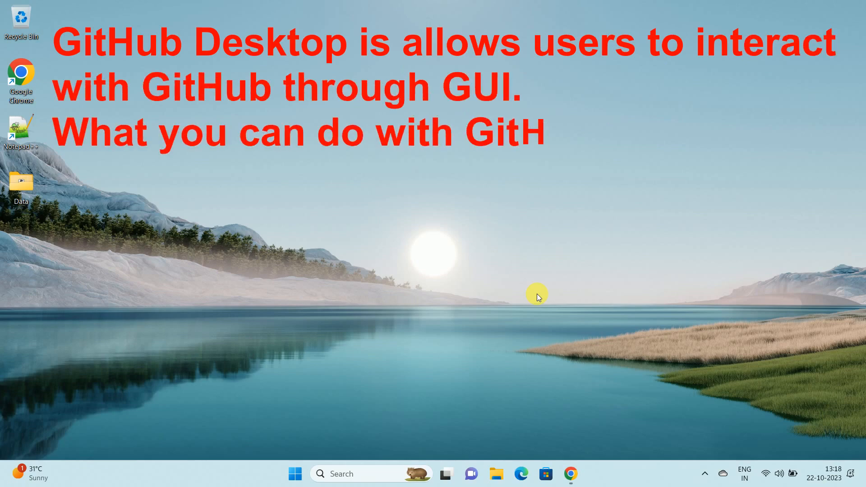
pyautogui.write('Hub Desktop ?')
pyautogui.write('- You can use GitHub Desktop to complete ')
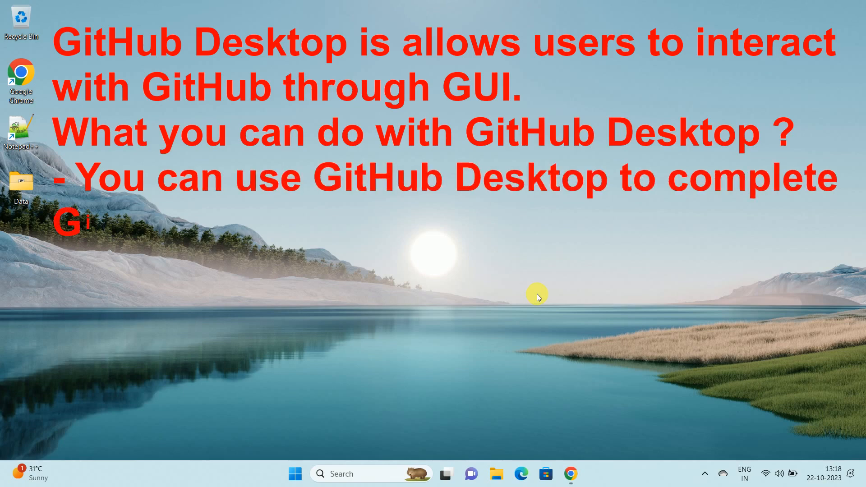
pyautogui.write('Git commands from your desktop')
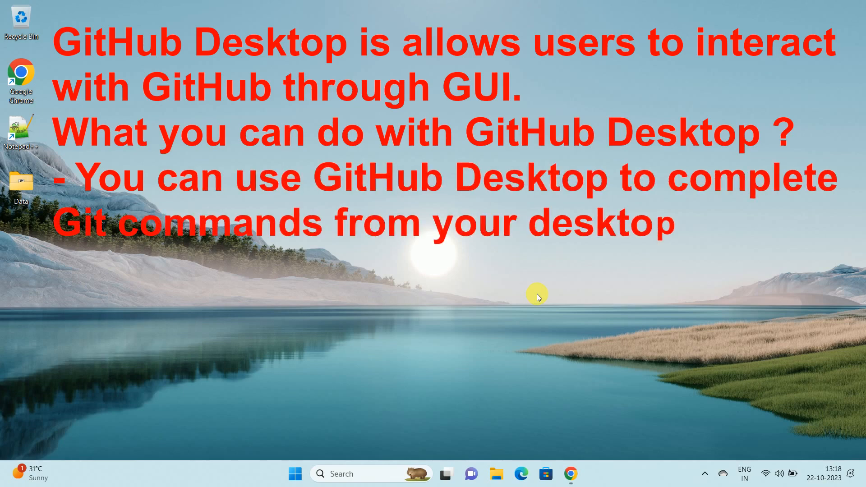
pyautogui.write(',such as pushing code to, pulling code from, and cloni')
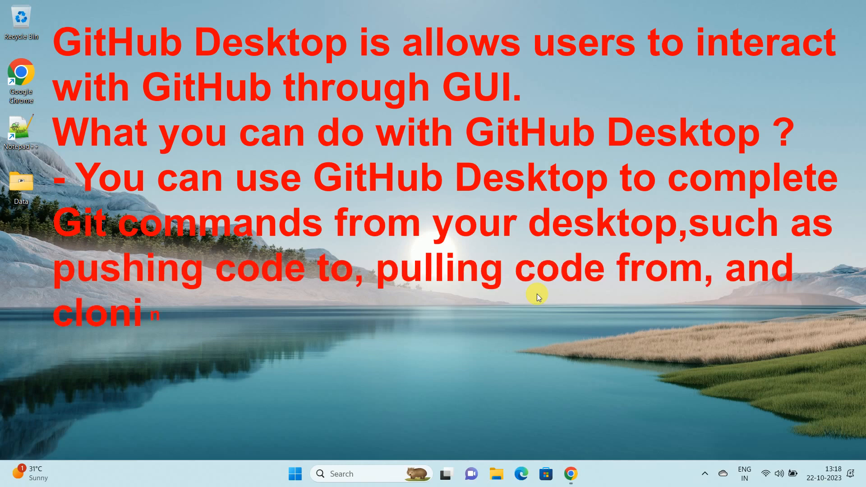
pyautogui.write('ng remote repositories and creating')
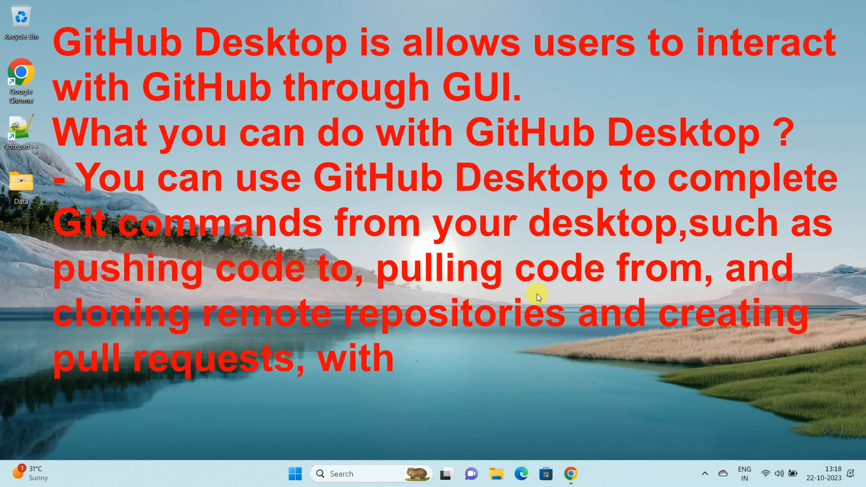
pyautogui.write('visual confirmation of chang')
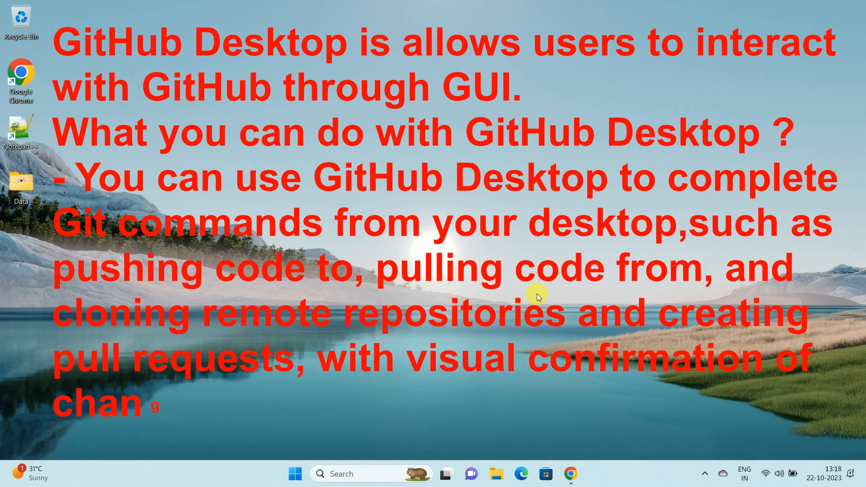
pyautogui.write('ges.')
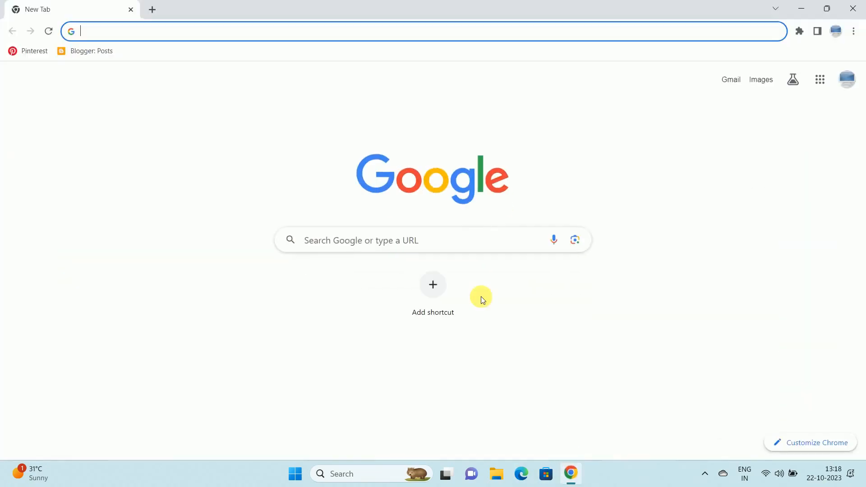
pyautogui.moveTo(232, 39)
pyautogui.write('github des')
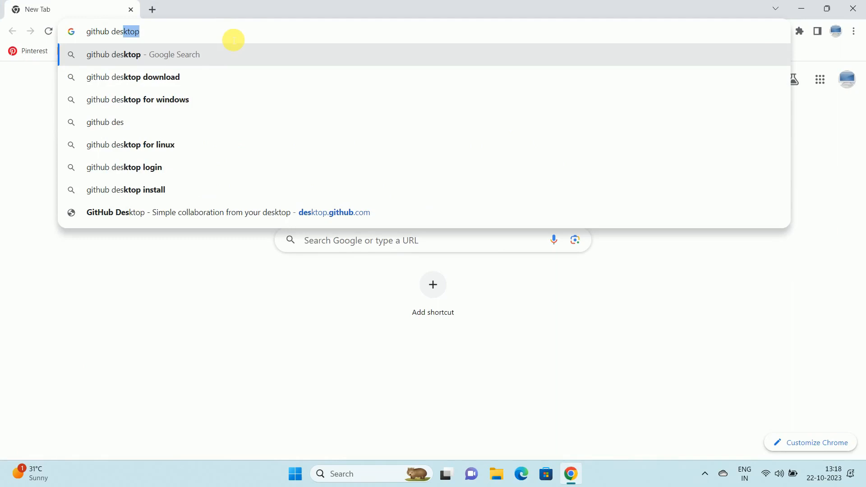
pyautogui.click(132, 77)
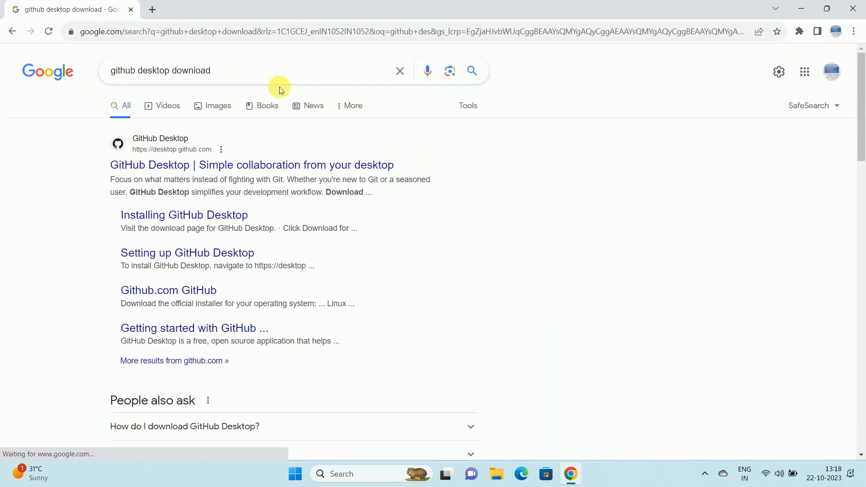
pyautogui.moveTo(148, 168)
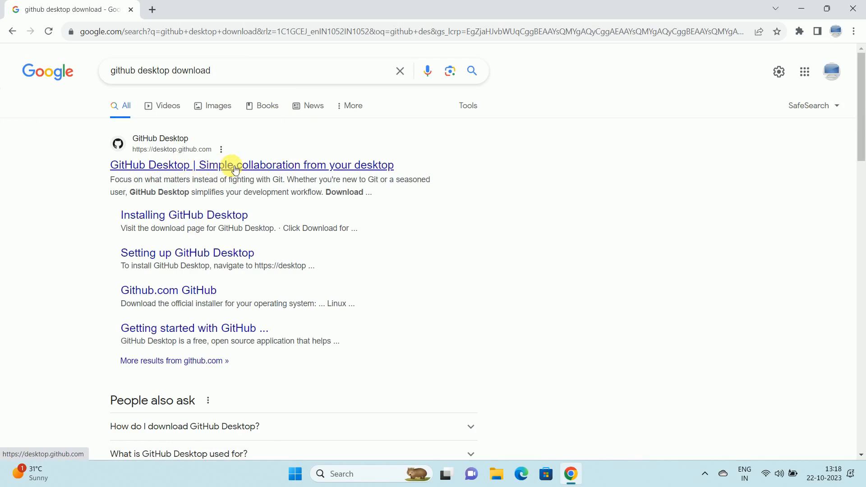
pyautogui.click(251, 165)
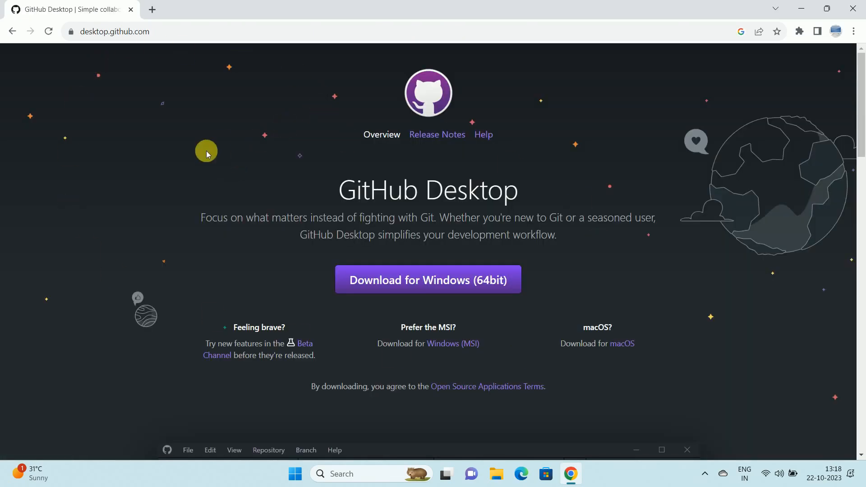
pyautogui.moveTo(429, 280)
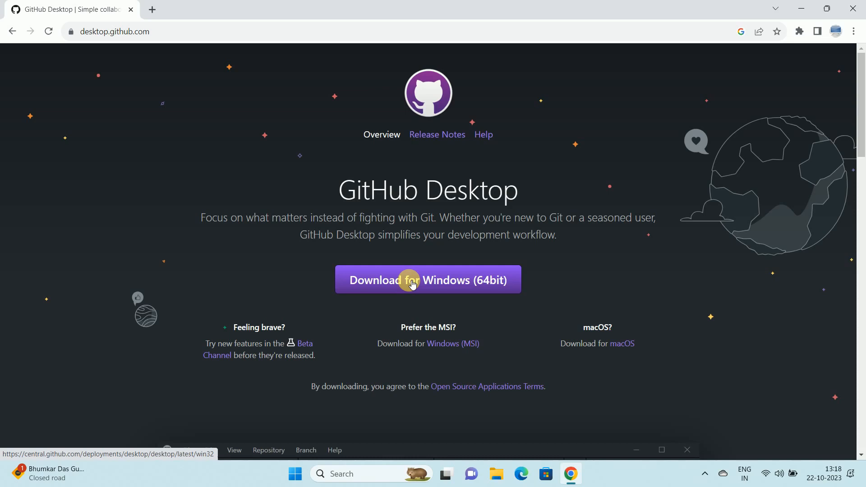
# Download the 64-bit Windows installer GitHubDesktopSetup-x64.exe and open it from Chrome's downloads
pyautogui.click(427, 280)
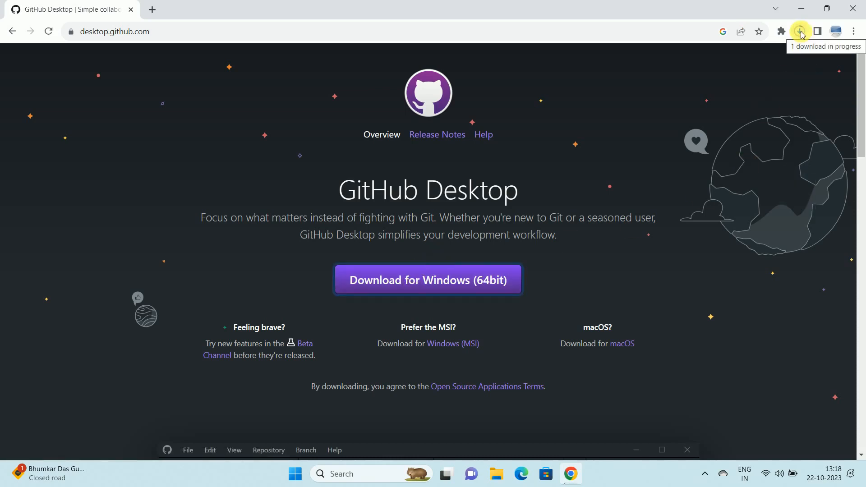
pyautogui.click(800, 31)
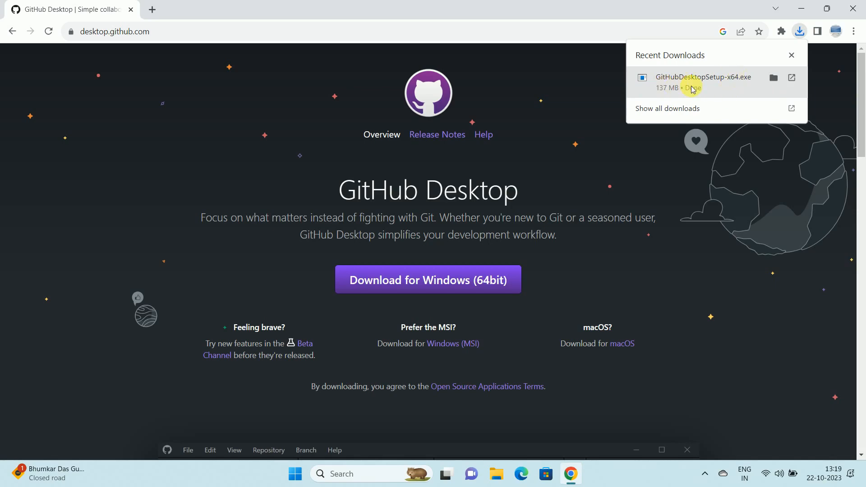
pyautogui.click(773, 77)
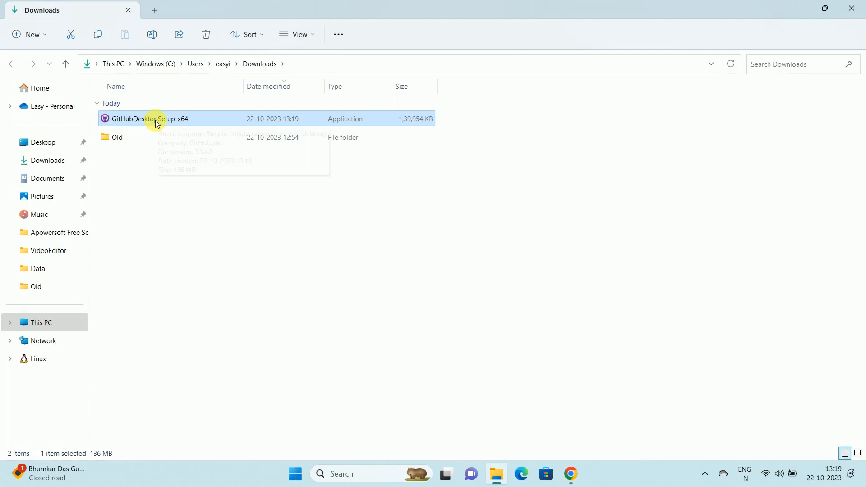
# Run GitHubDesktopSetup-x64 from the Downloads folder to install GitHub Desktop
pyautogui.rightClick(157, 119)
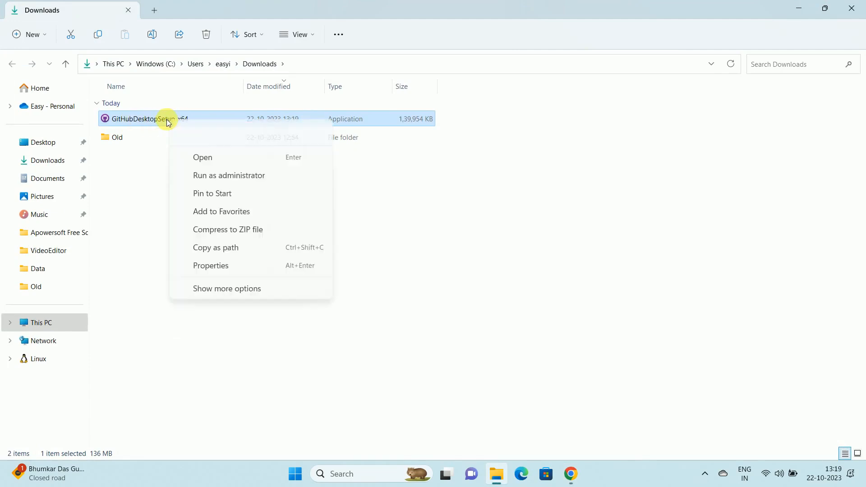
pyautogui.click(391, 179)
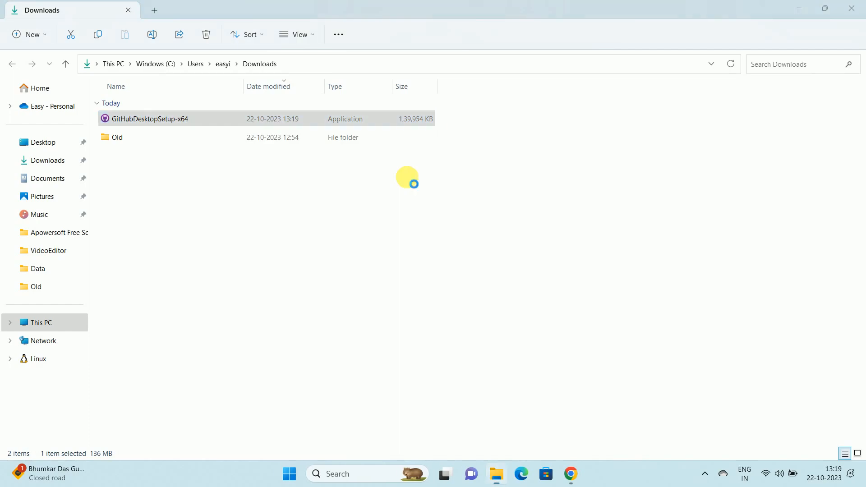
pyautogui.doubleClick(147, 118)
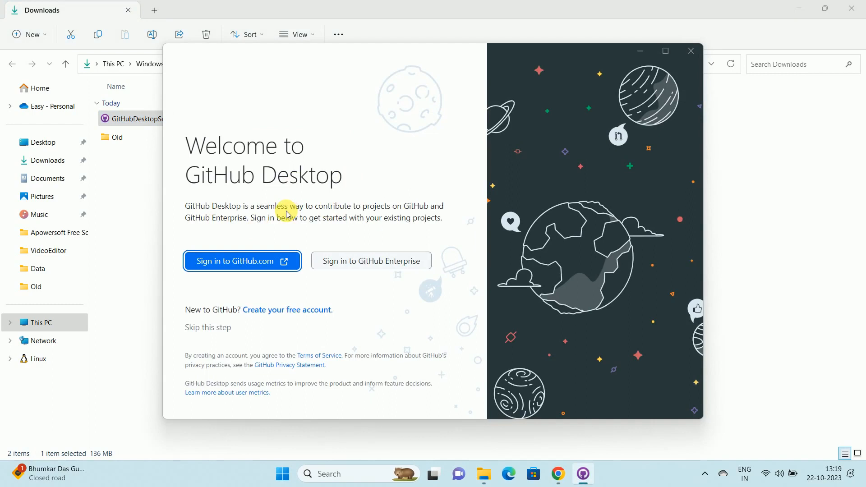
pyautogui.moveTo(232, 266)
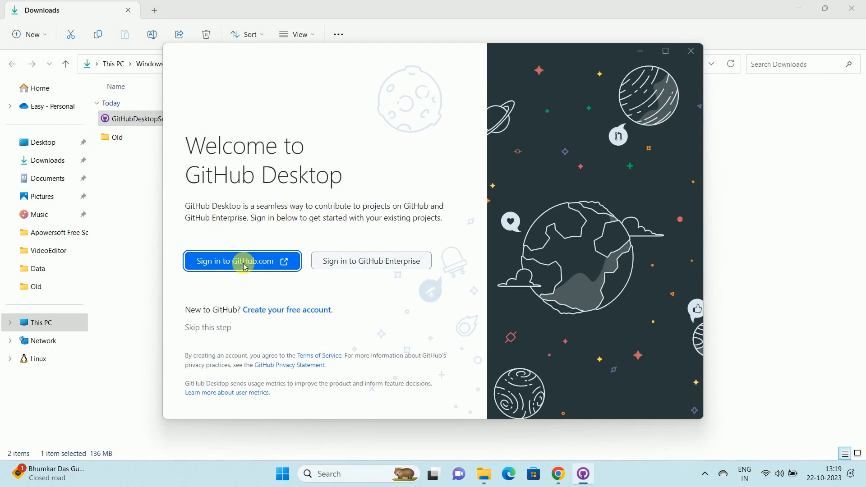
# Choose 'Sign in to GitHub.com' on the Welcome to GitHub Desktop screen
pyautogui.click(242, 261)
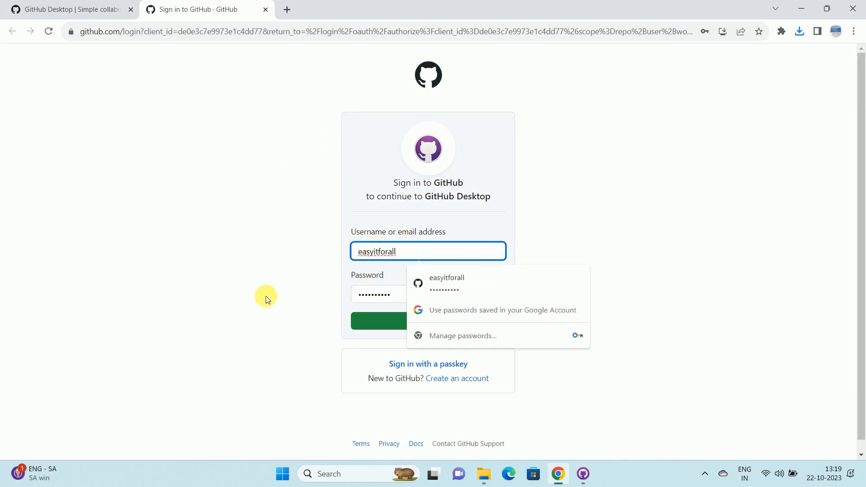
# Sign in to GitHub with the filled-in credentials and choose 'Authorize desktop'
pyautogui.click(428, 321)
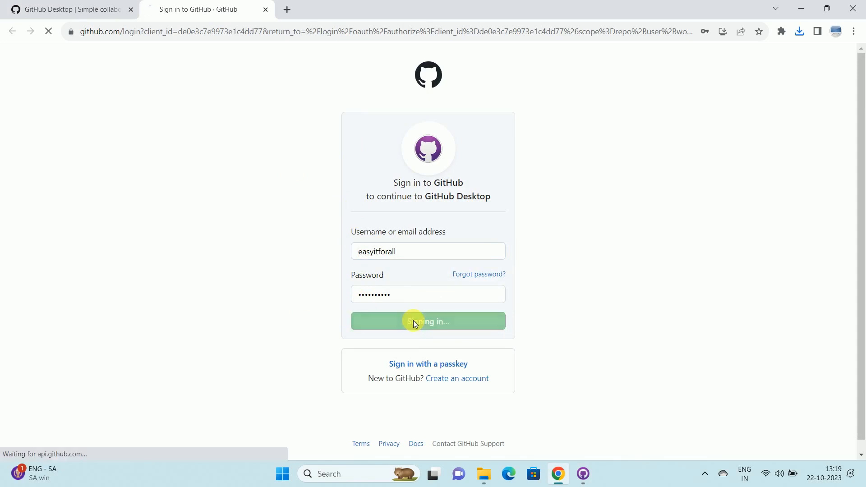
pyautogui.click(428, 322)
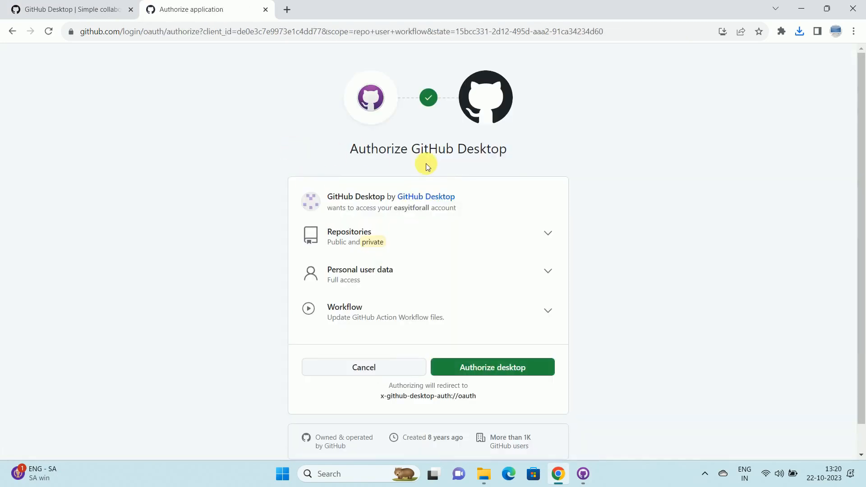
pyautogui.scroll(-3)
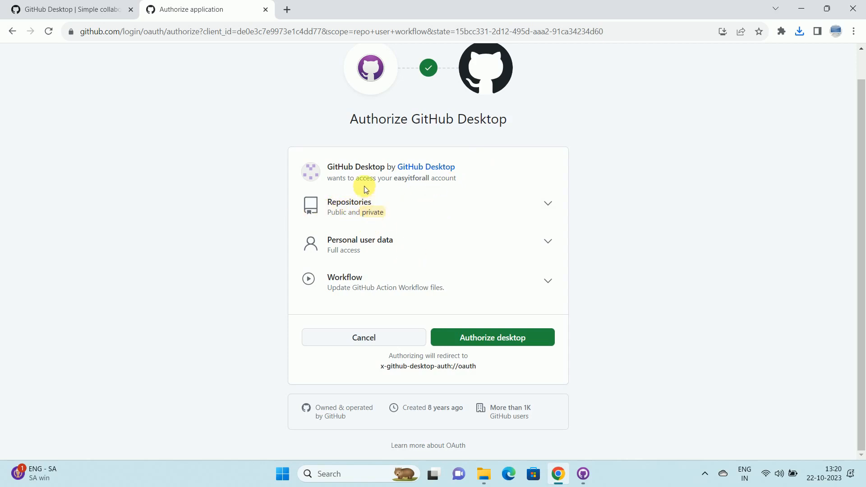
pyautogui.moveTo(387, 276)
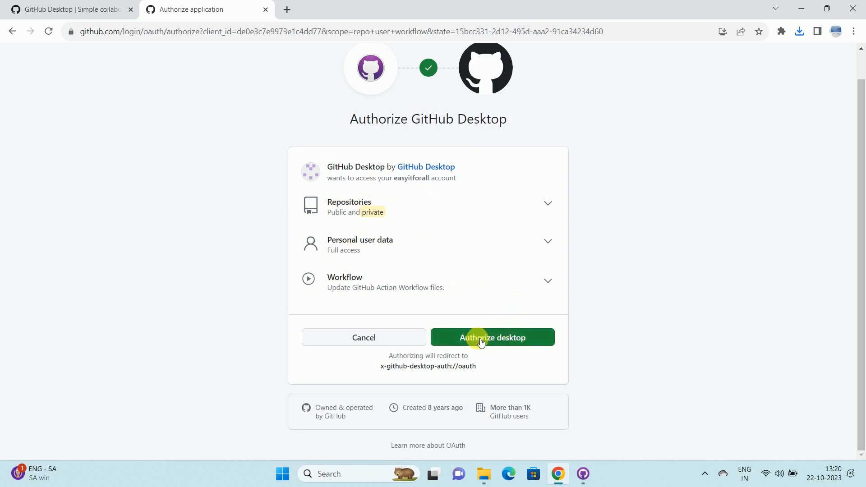
pyautogui.click(492, 338)
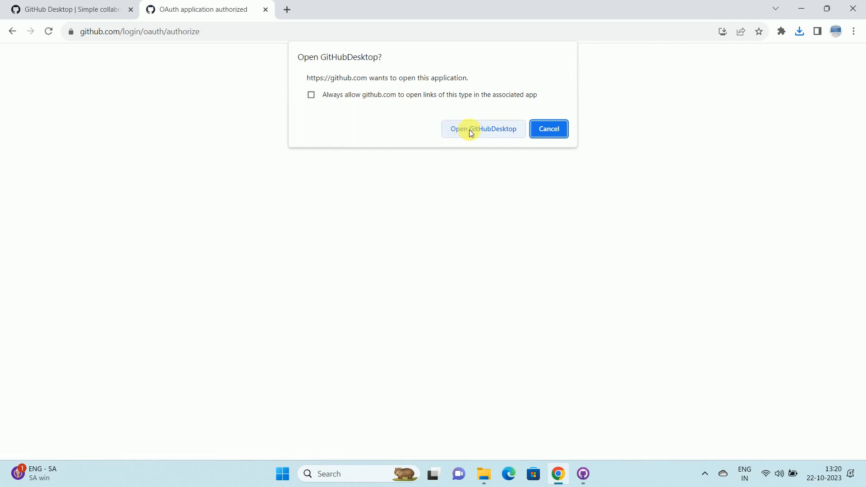
# Hand sign-in back to GitHub Desktop, accept the account's Git identity, and maximize the window
pyautogui.click(483, 129)
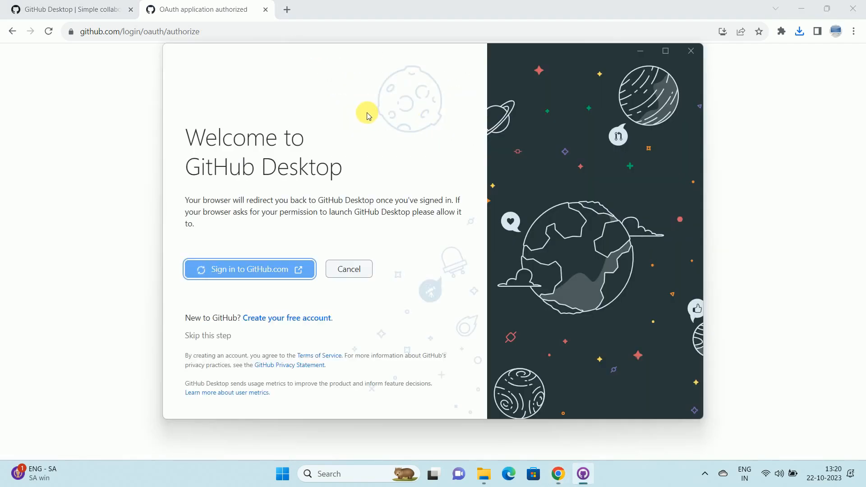
pyautogui.click(249, 269)
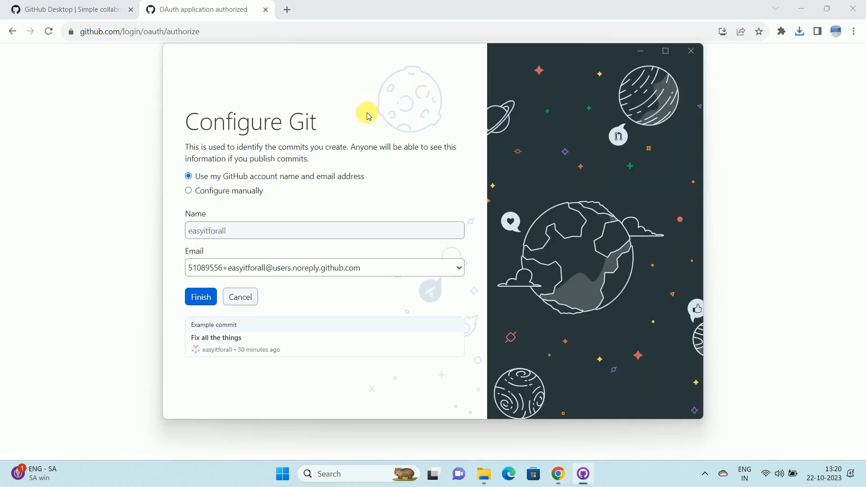
pyautogui.click(200, 297)
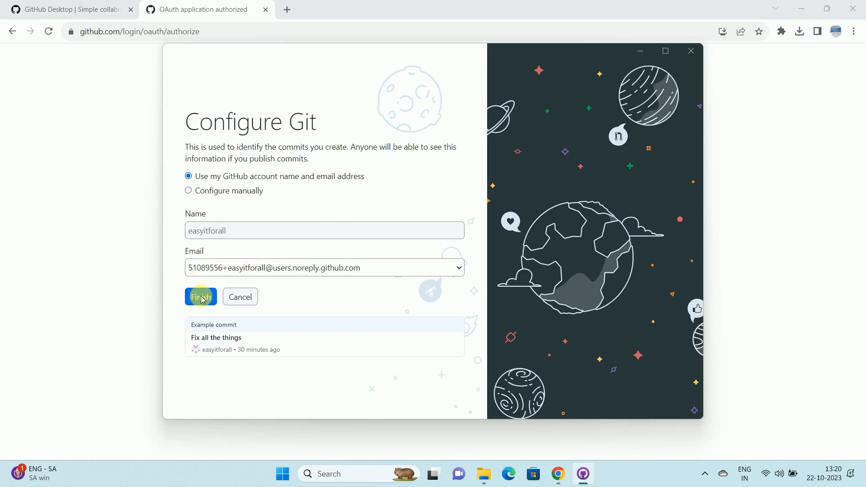
pyautogui.click(201, 297)
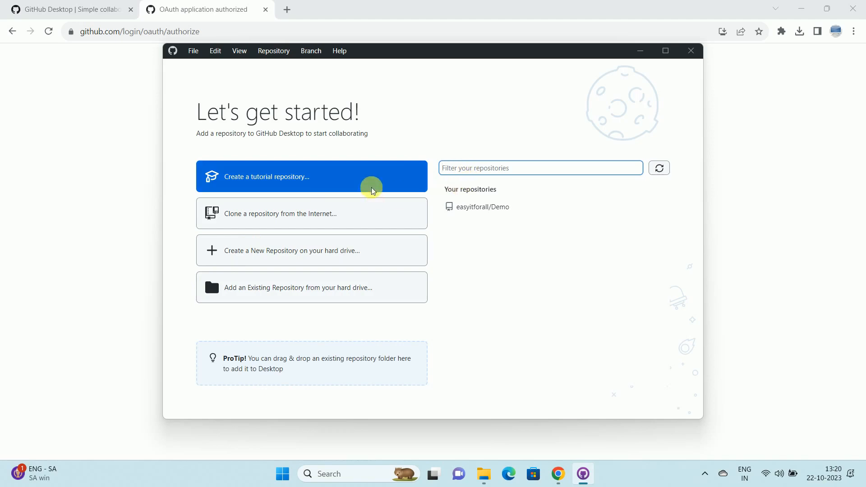
pyautogui.click(665, 50)
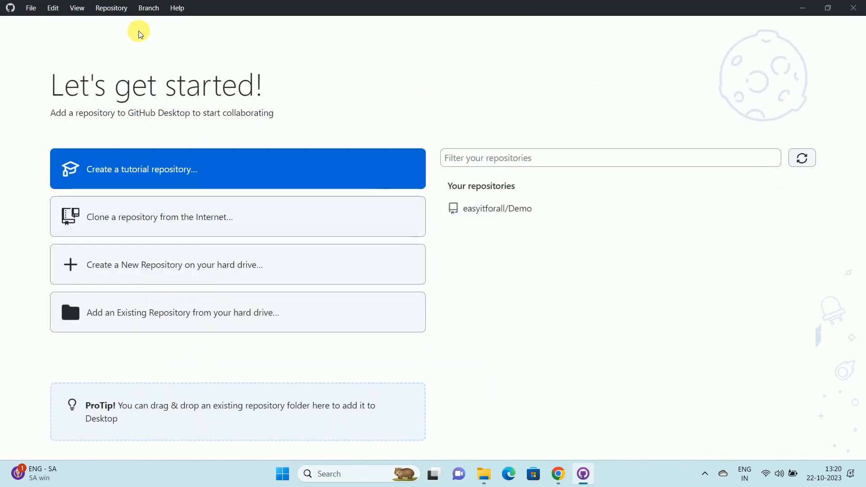
pyautogui.moveTo(197, 188)
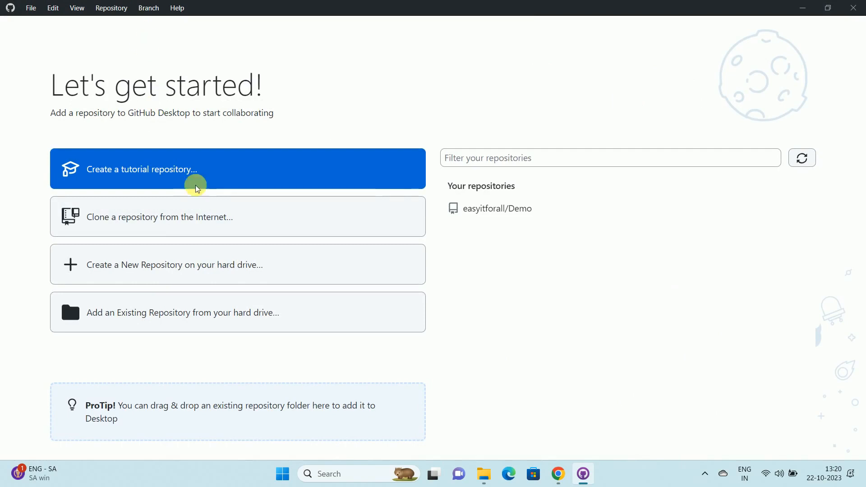